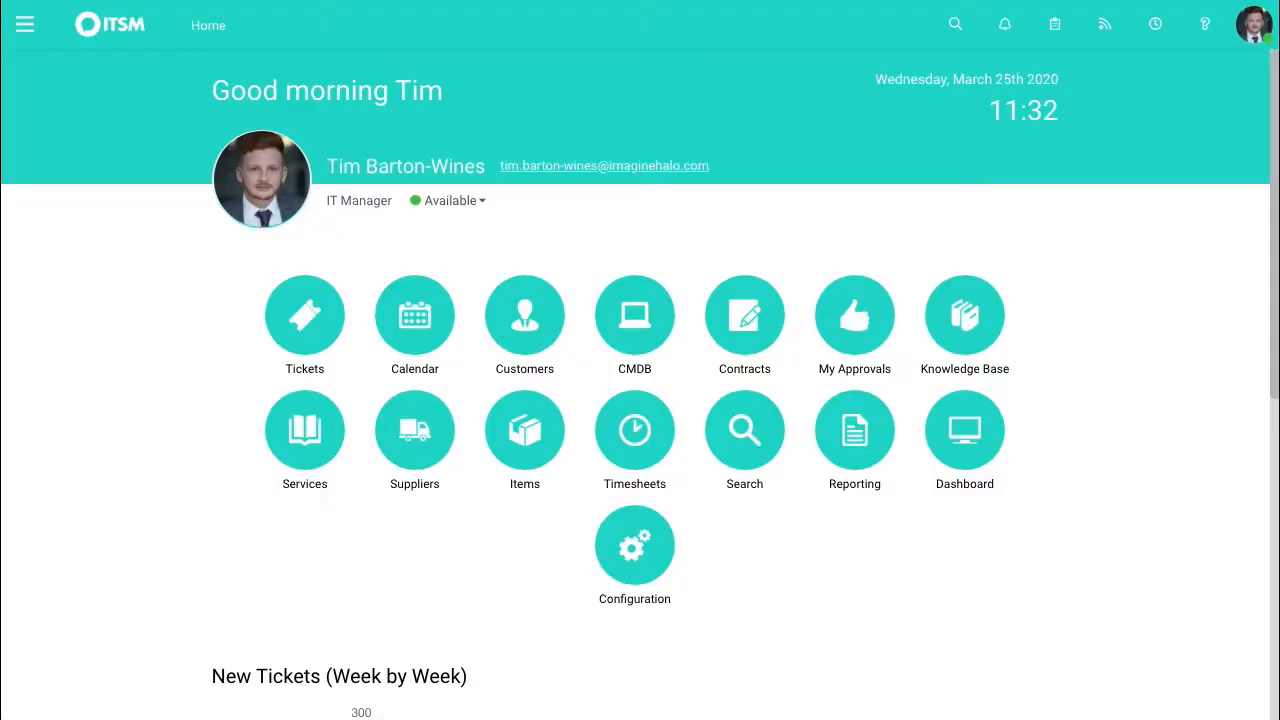
pyautogui.moveTo(854, 315)
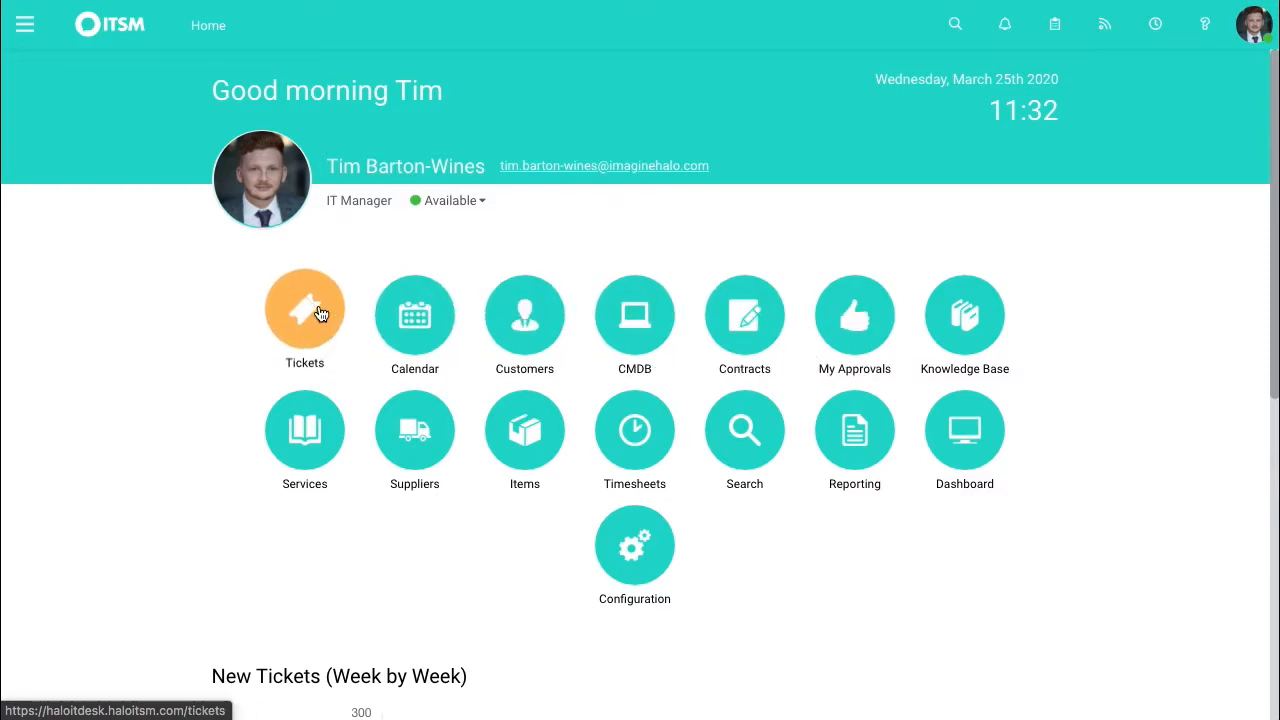
# Open the Tickets tile to show the Tickets by Team list with the open printer ticket
pyautogui.click(304, 309)
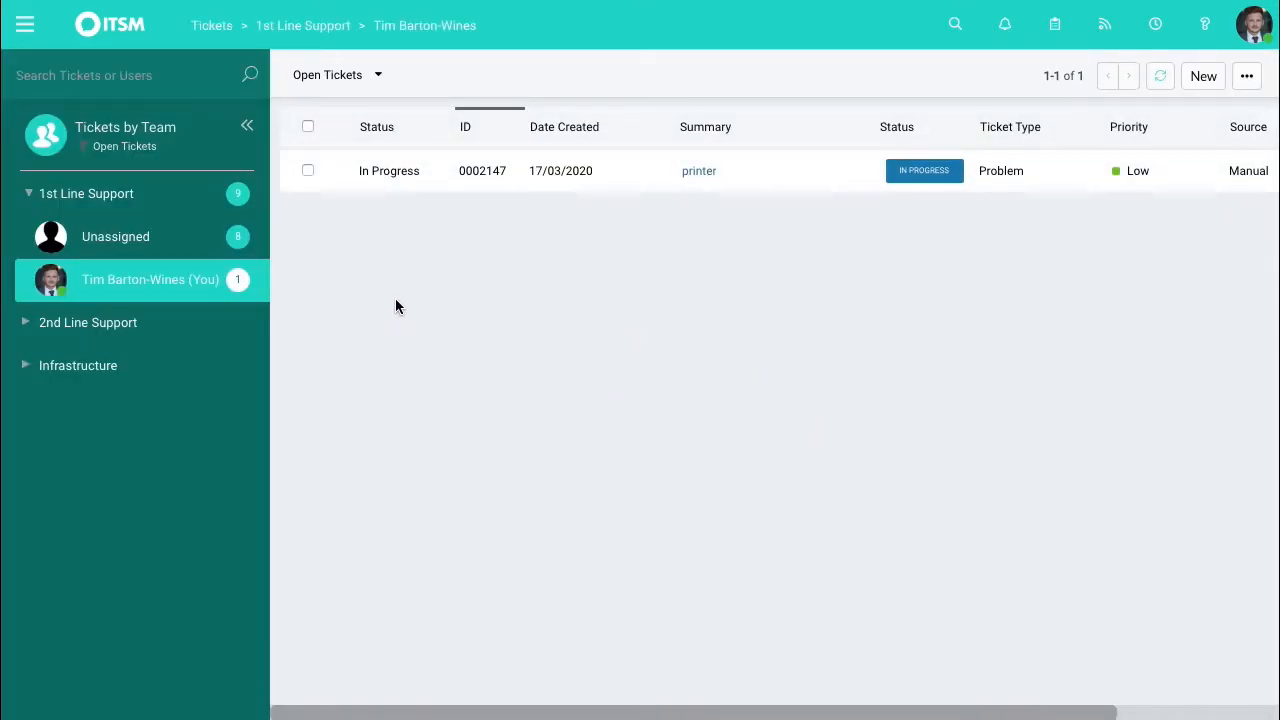
pyautogui.moveTo(699, 170)
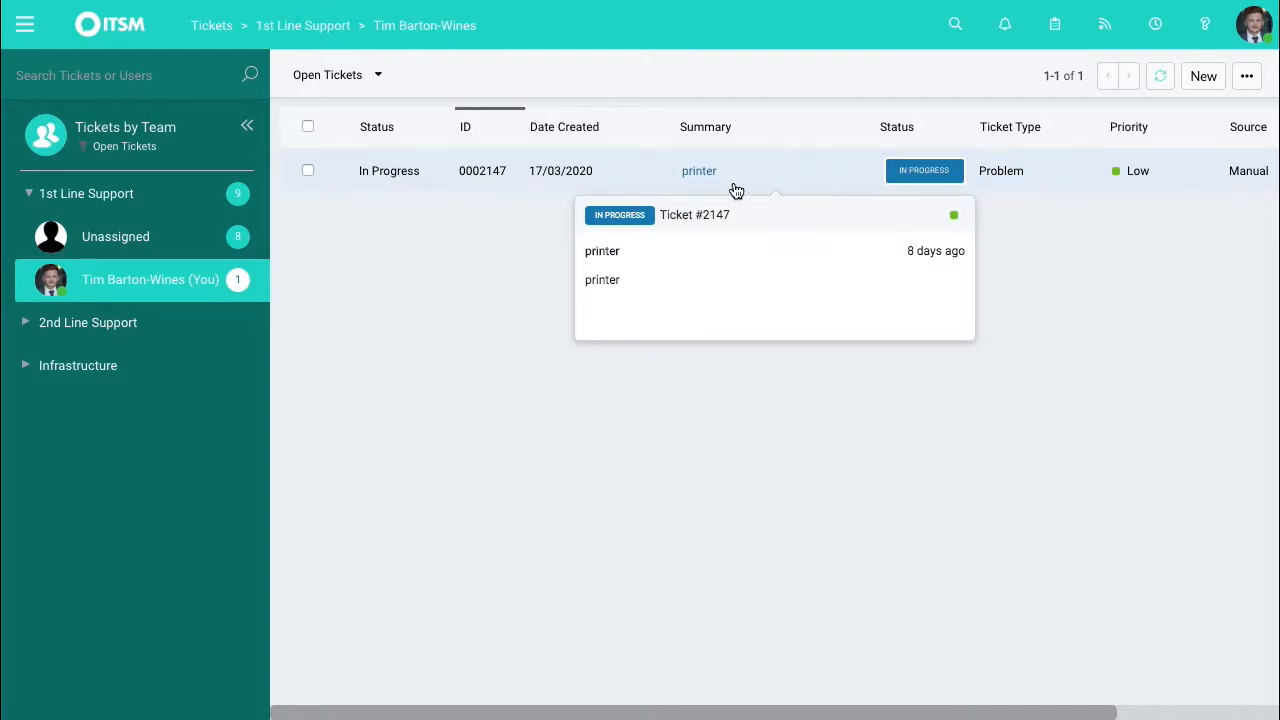
pyautogui.moveTo(500, 153)
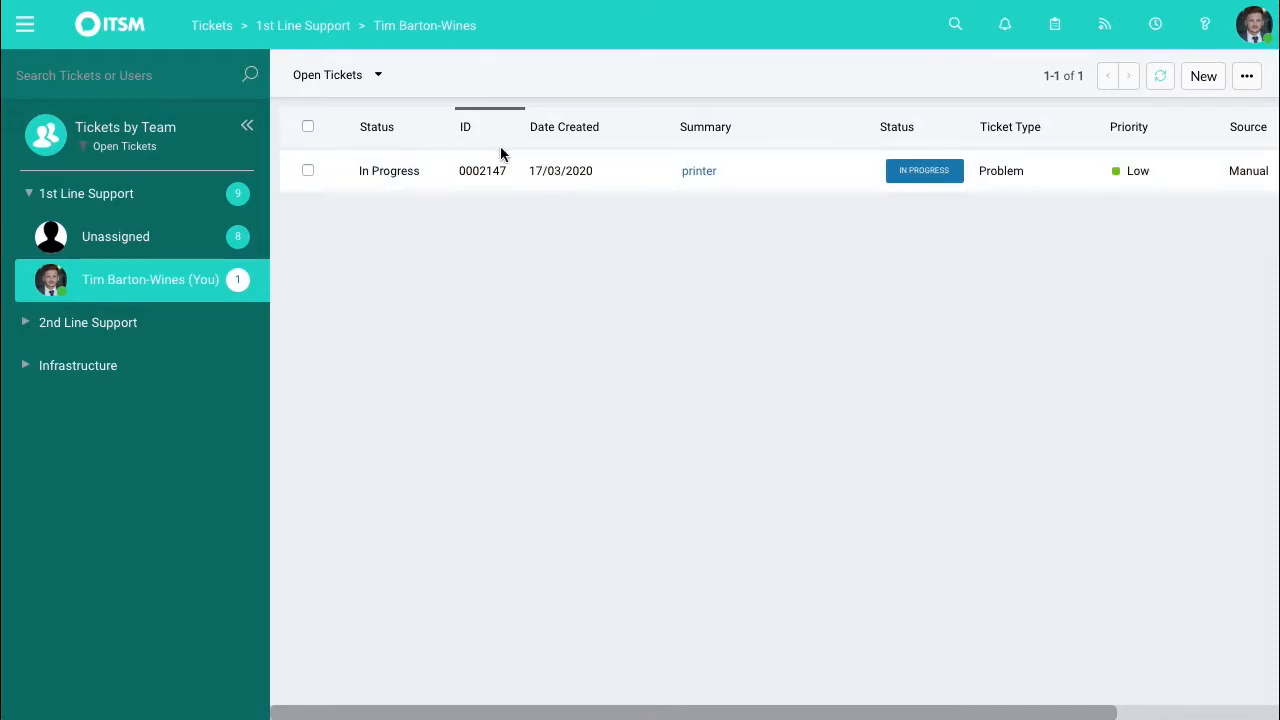
pyautogui.moveTo(643, 162)
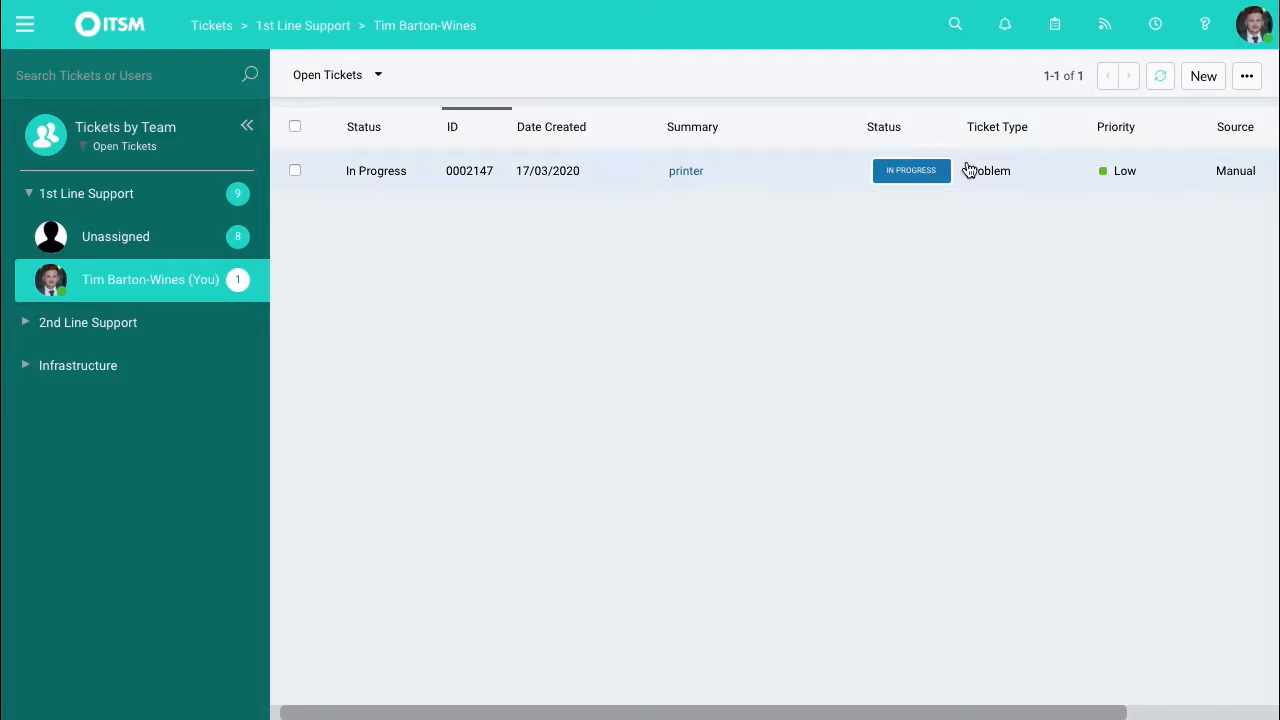
# Choose Edit Columns from the ticket list's ••• menu to show the Default Columns profile
pyautogui.click(1247, 76)
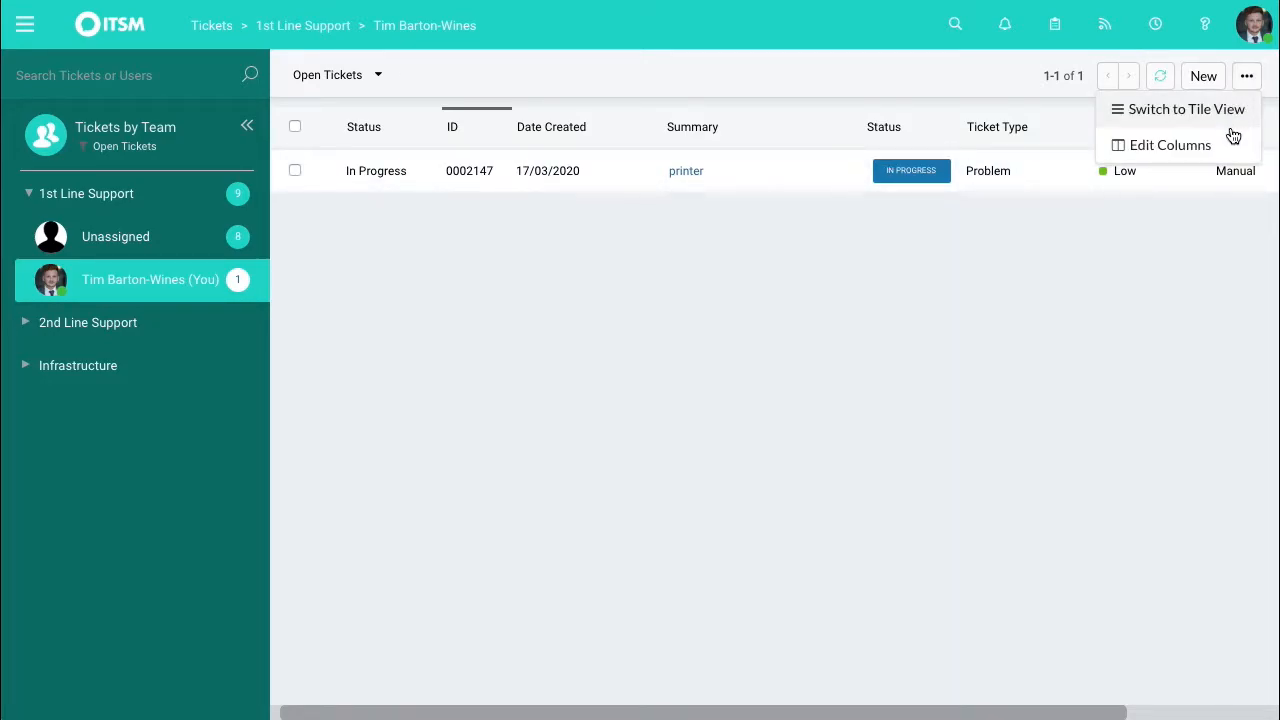
pyautogui.click(1169, 145)
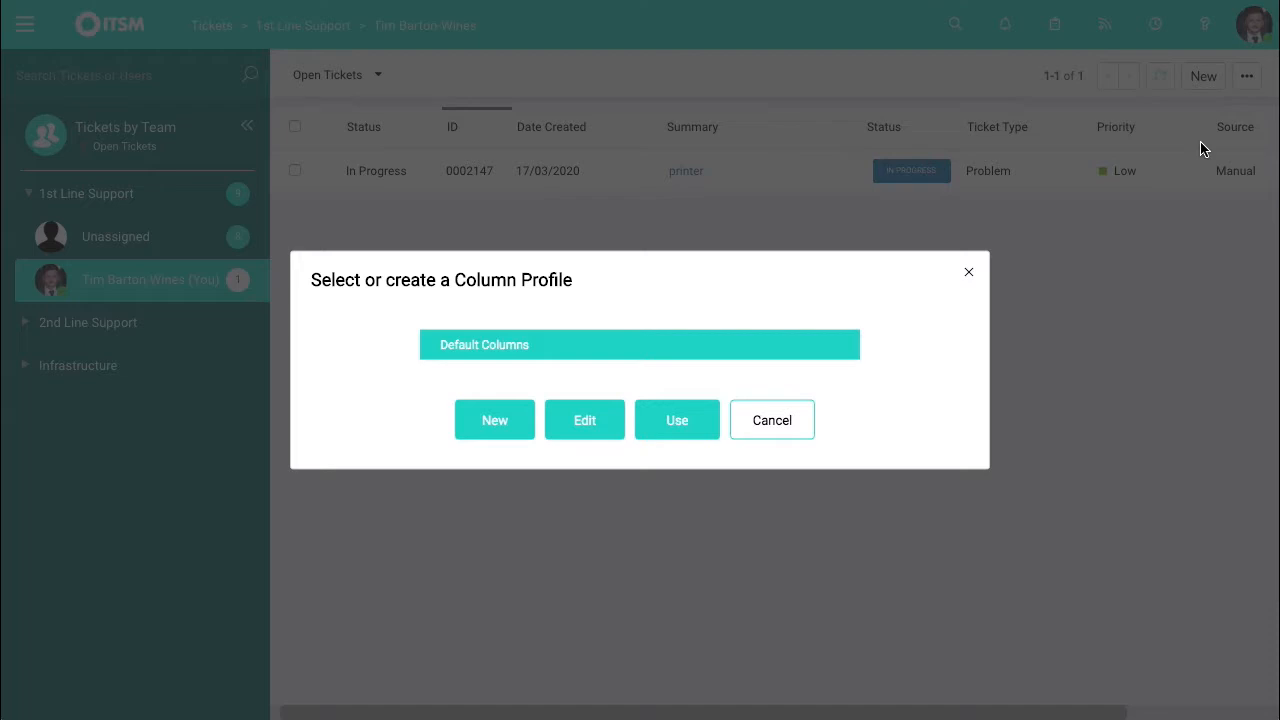
pyautogui.moveTo(1180, 140)
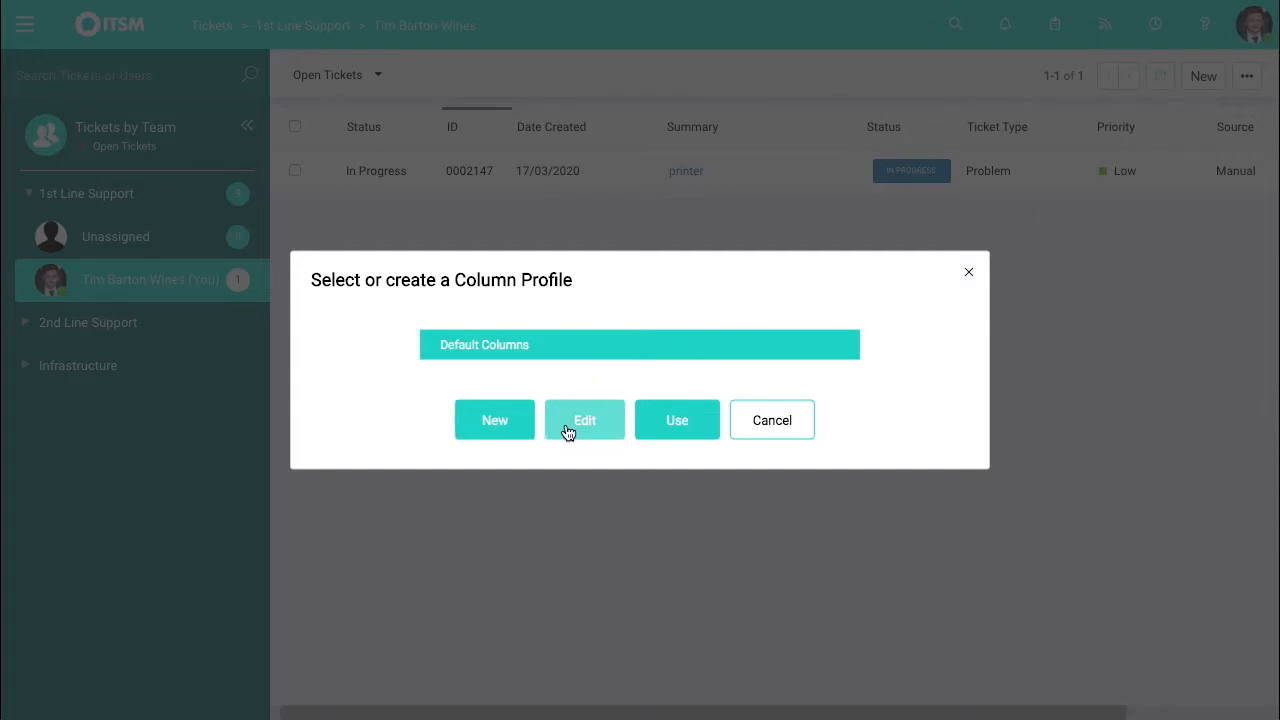
# Edit the Default Columns profile and scroll to its Columns to show list
pyautogui.click(584, 419)
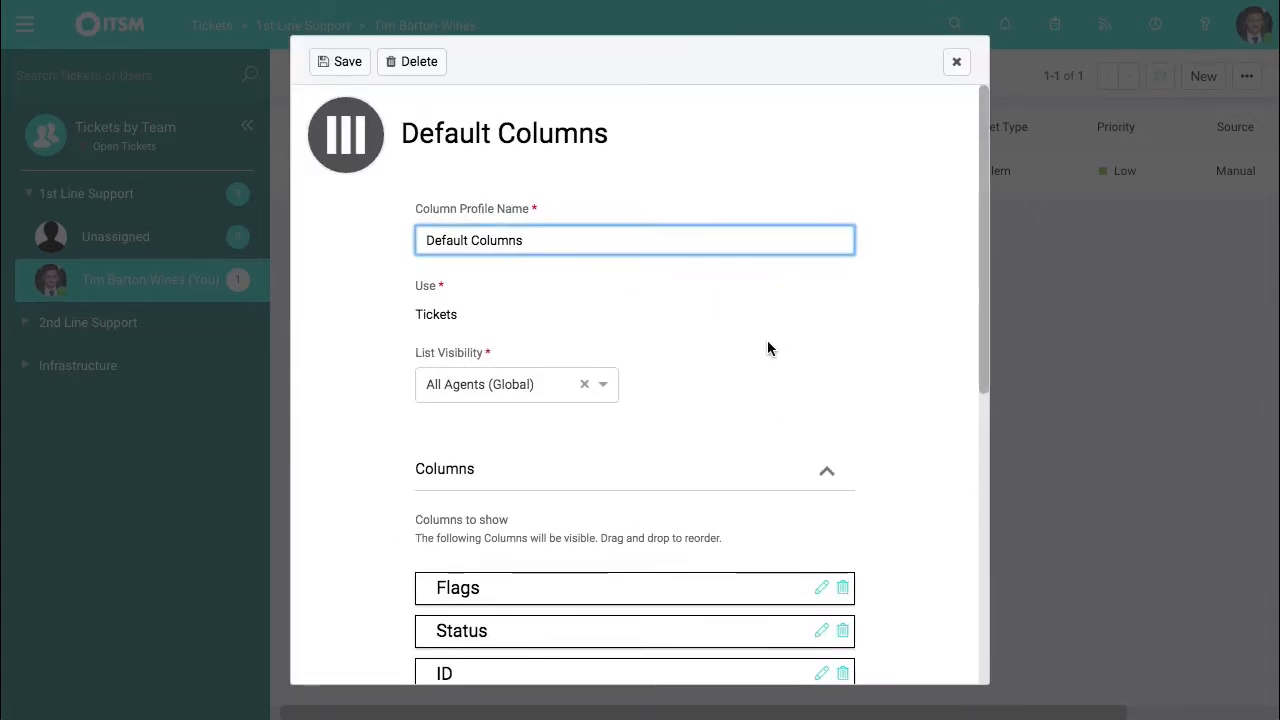
pyautogui.scroll(-3)
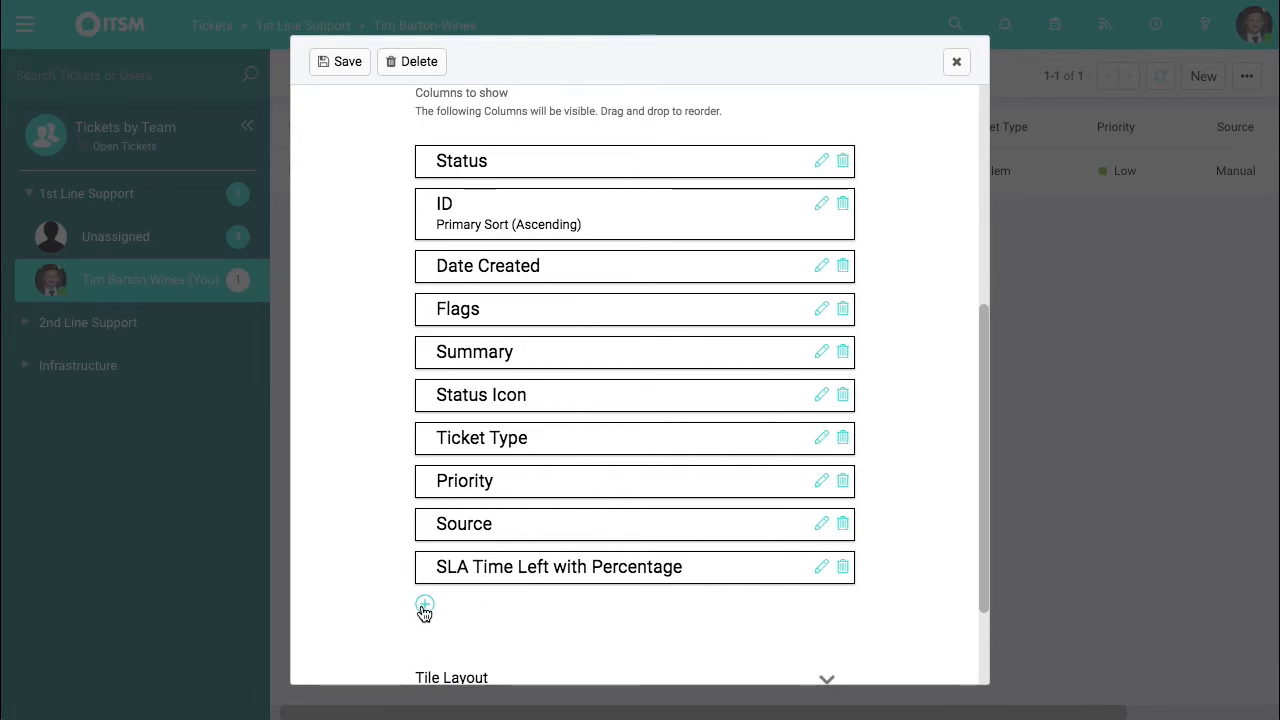
# Add the User, Team and Time Taken columns to the Default Columns profile
pyautogui.click(424, 604)
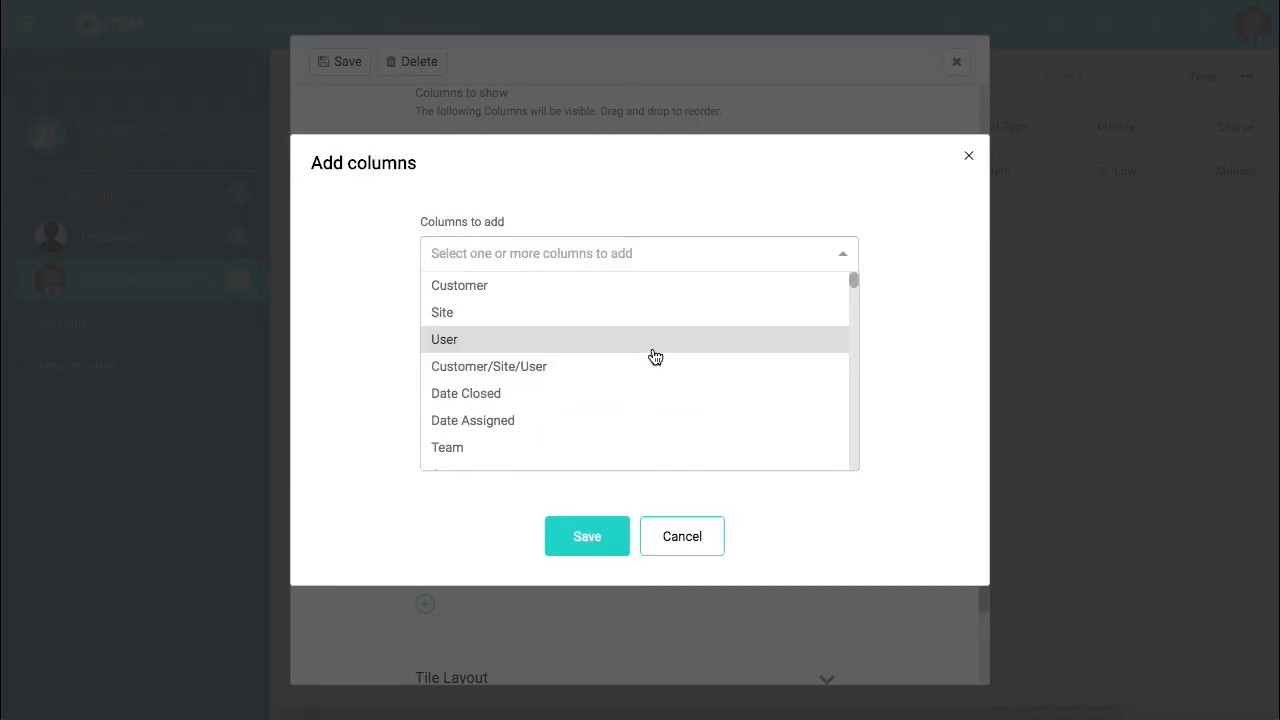
pyautogui.click(447, 447)
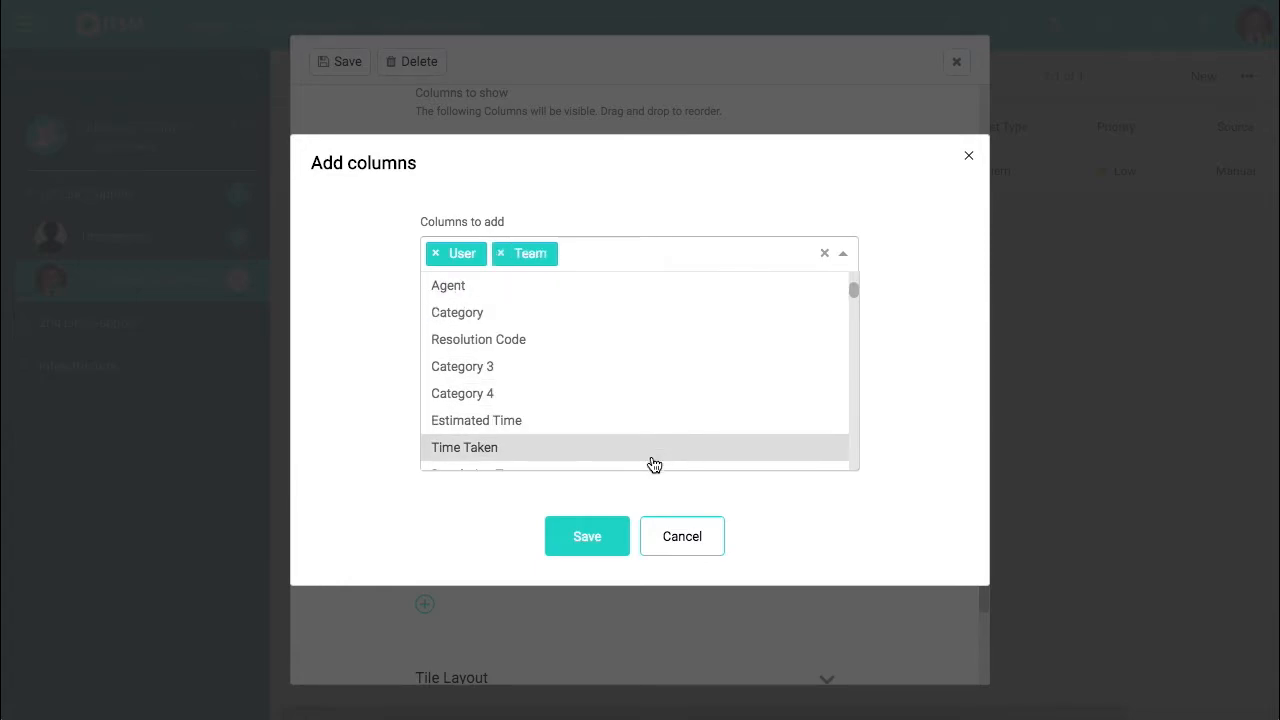
pyautogui.click(464, 447)
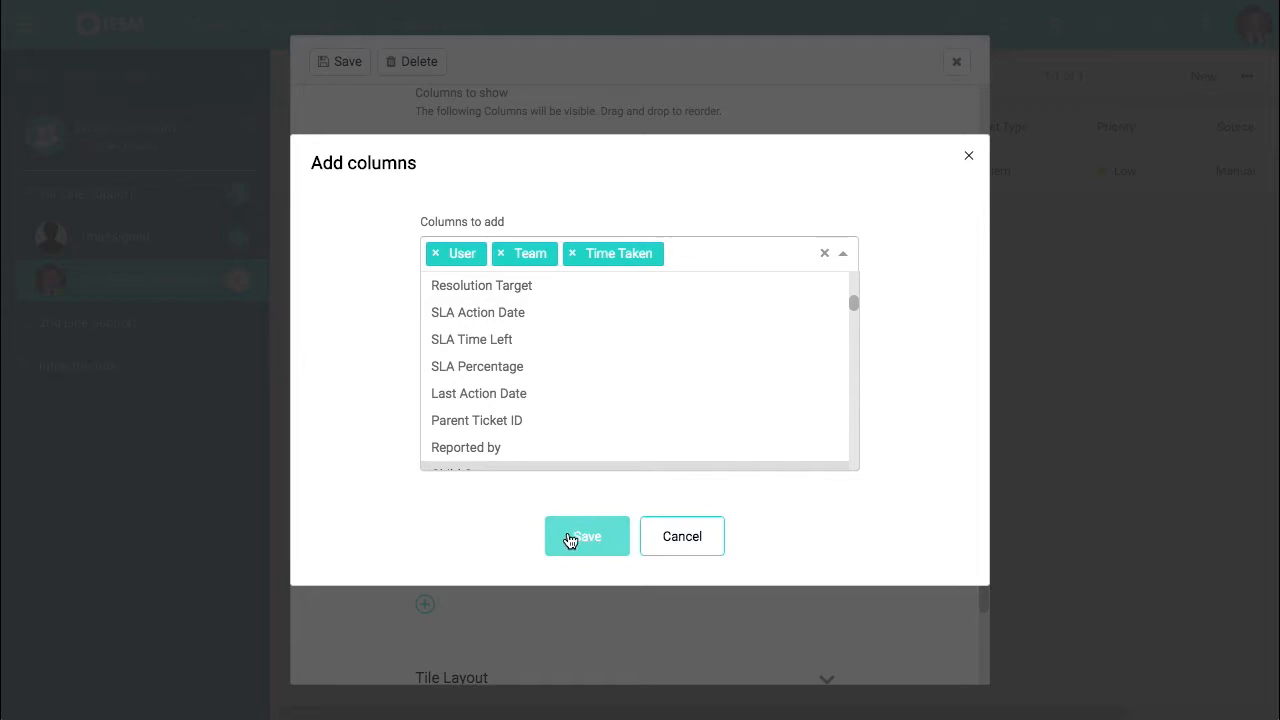
pyautogui.click(587, 536)
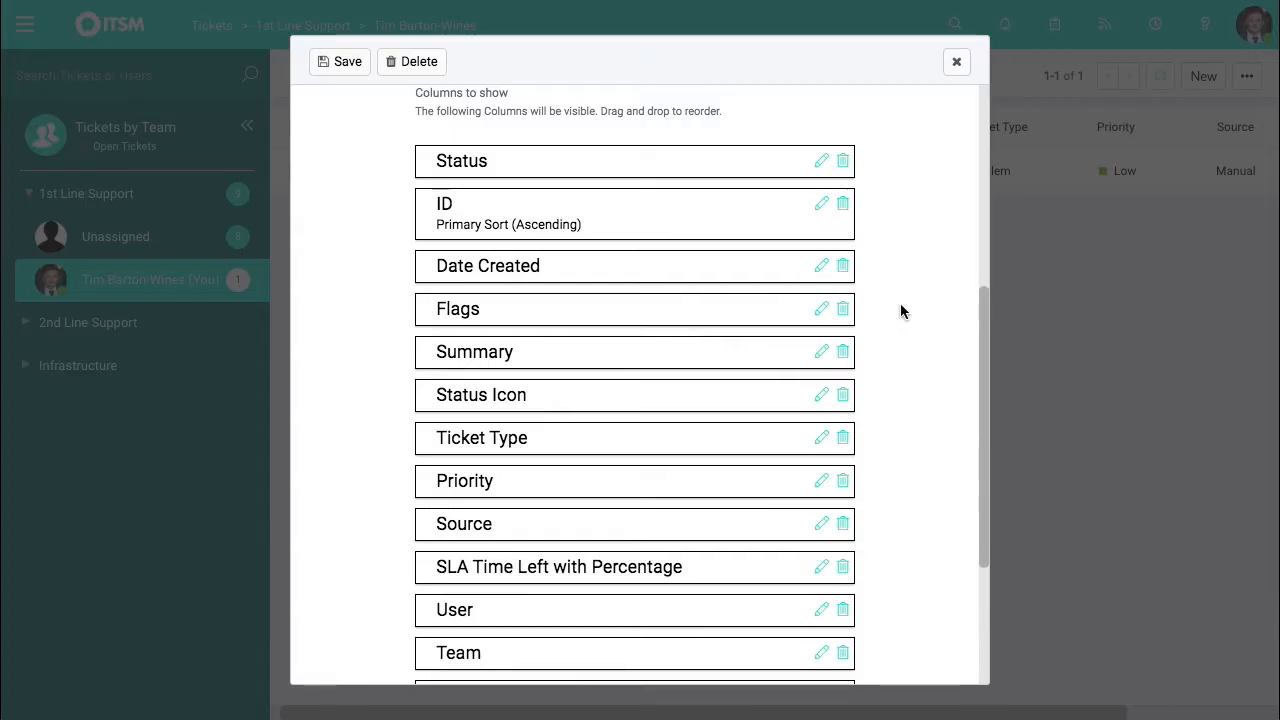
# Reposition the User column between Flags and Summary in the columns list
pyautogui.scroll(-3)
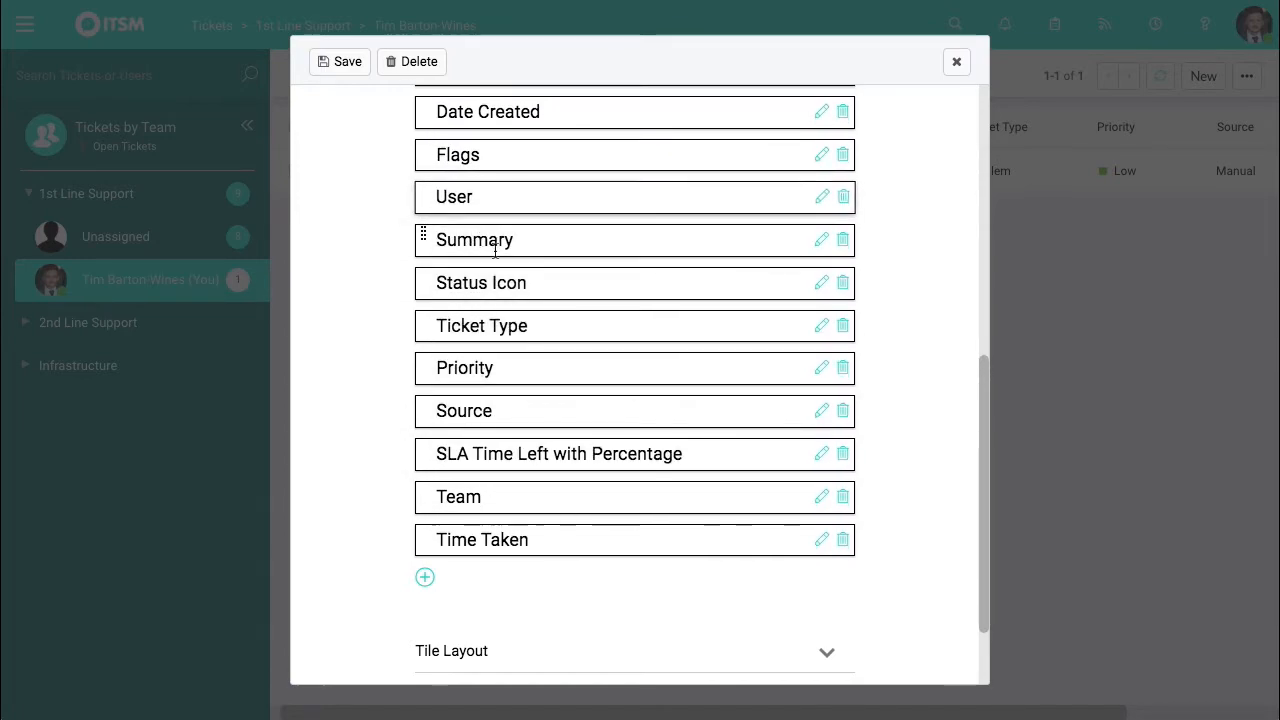
pyautogui.scroll(3)
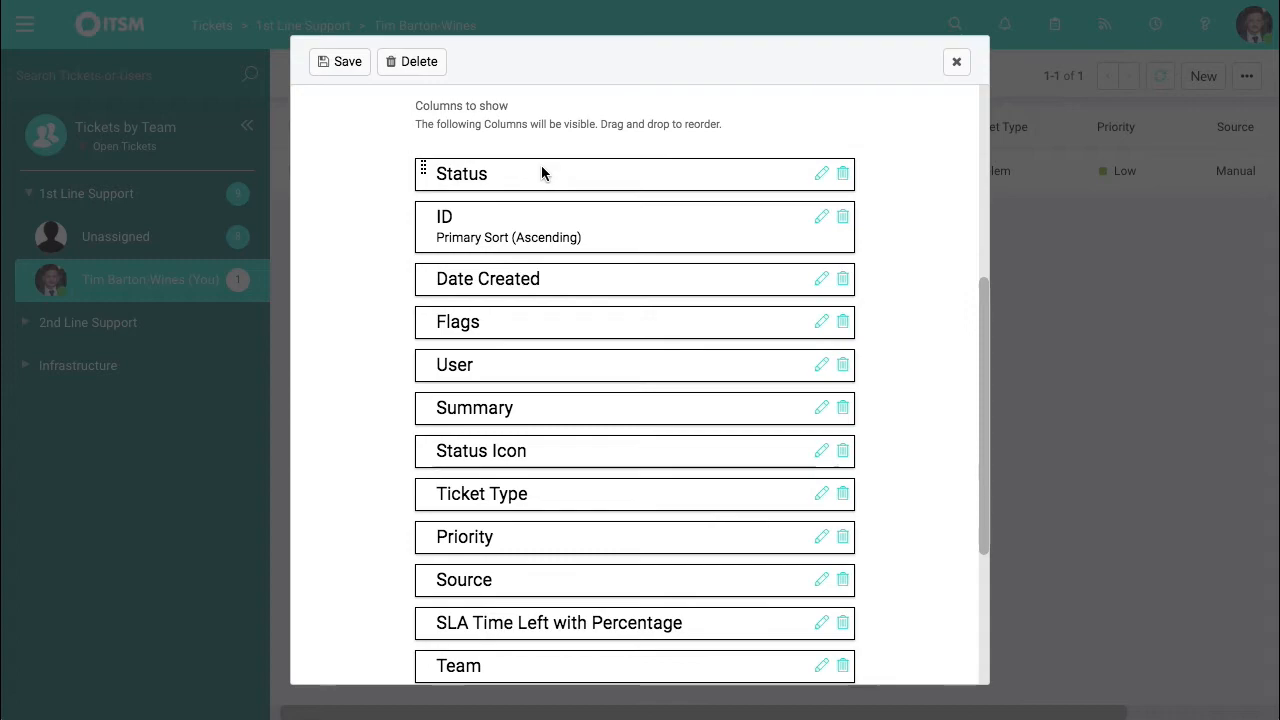
pyautogui.moveTo(780, 321)
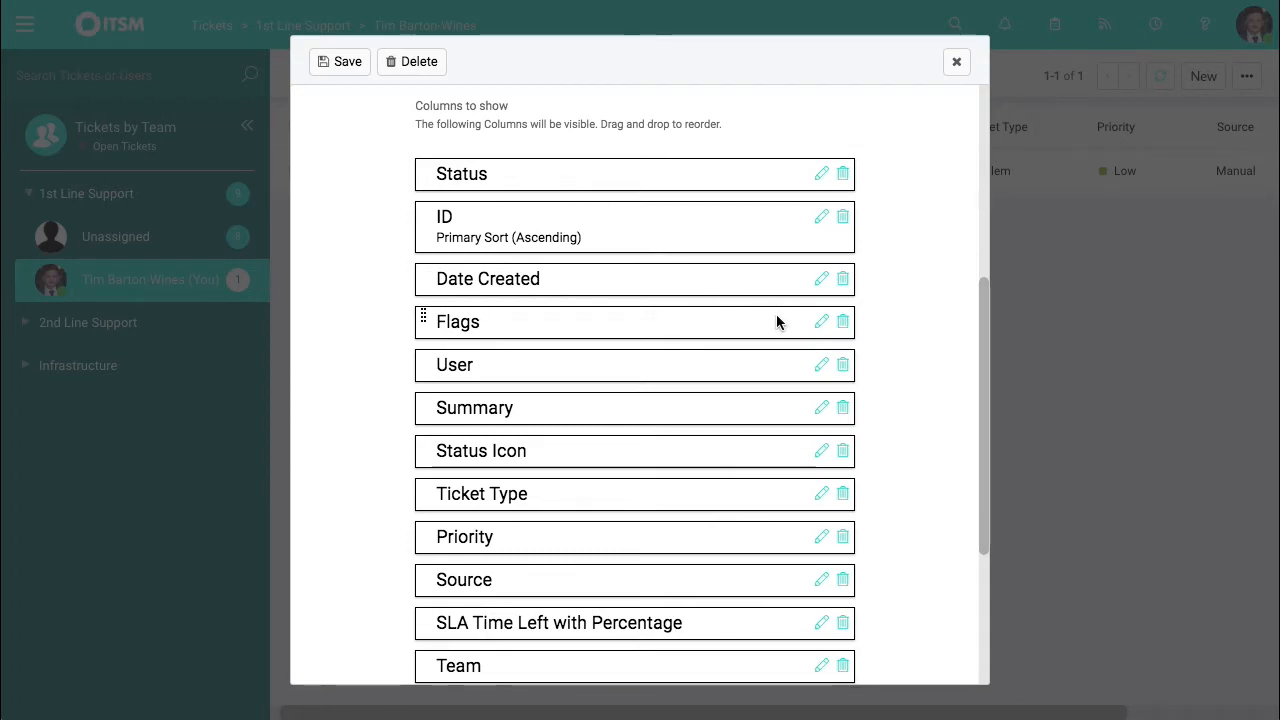
pyautogui.moveTo(822, 538)
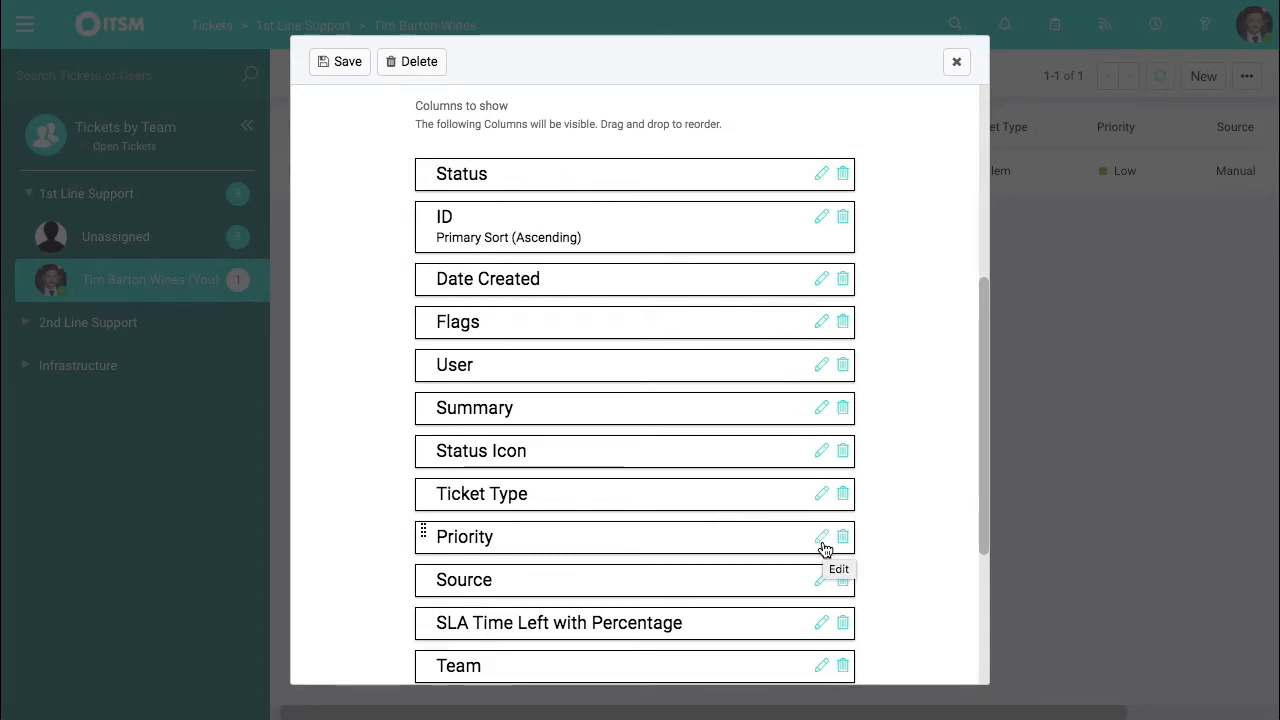
# Set the Priority column to Primary Sort ascending, replacing ID, and save
pyautogui.click(821, 536)
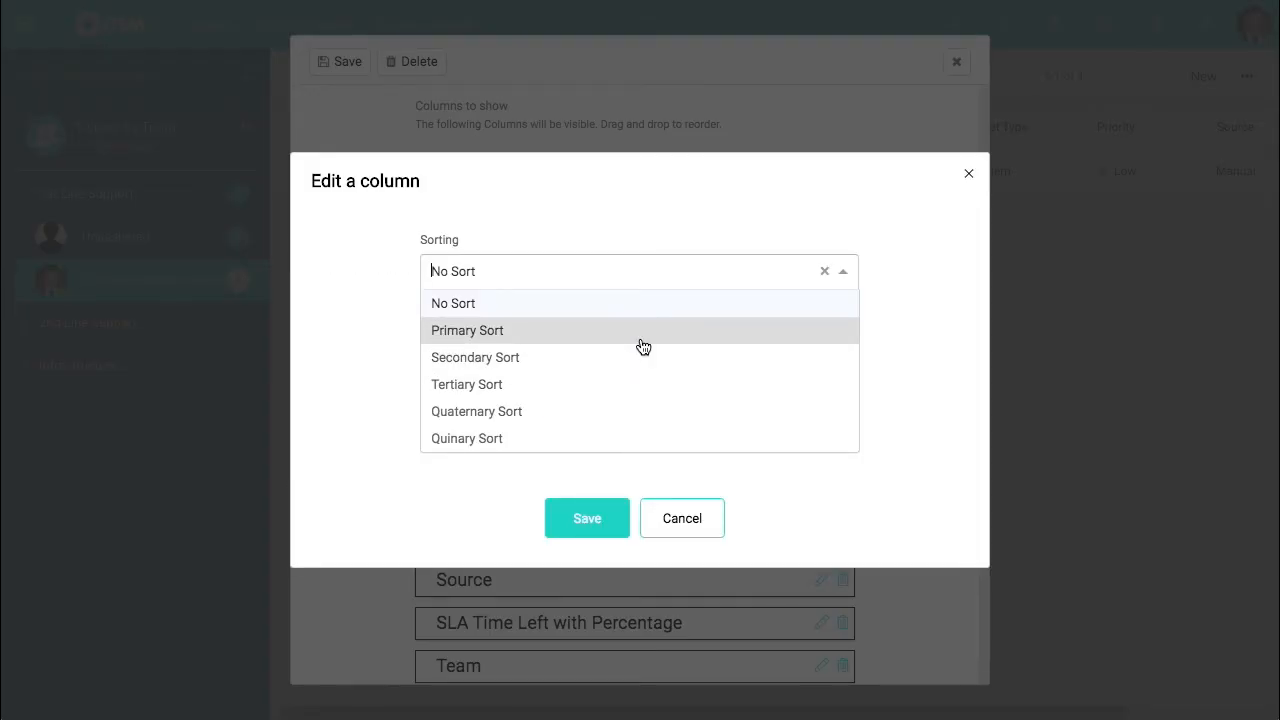
pyautogui.click(467, 330)
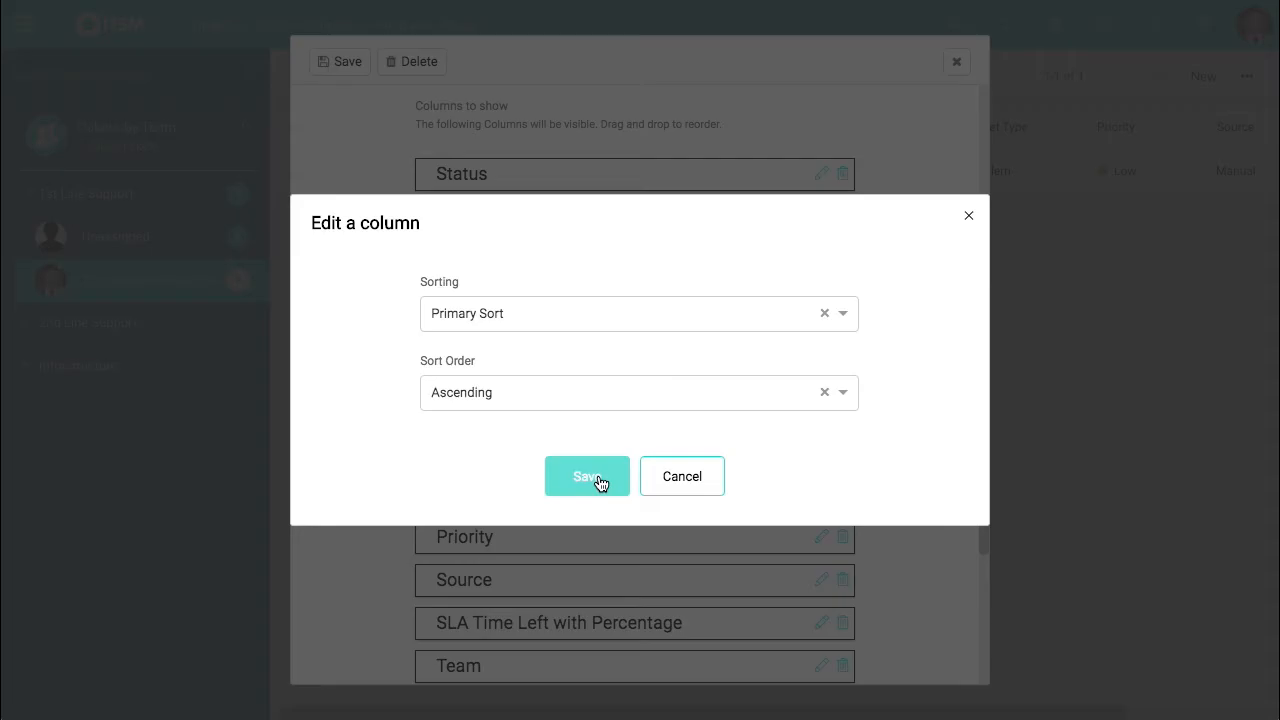
pyautogui.click(587, 476)
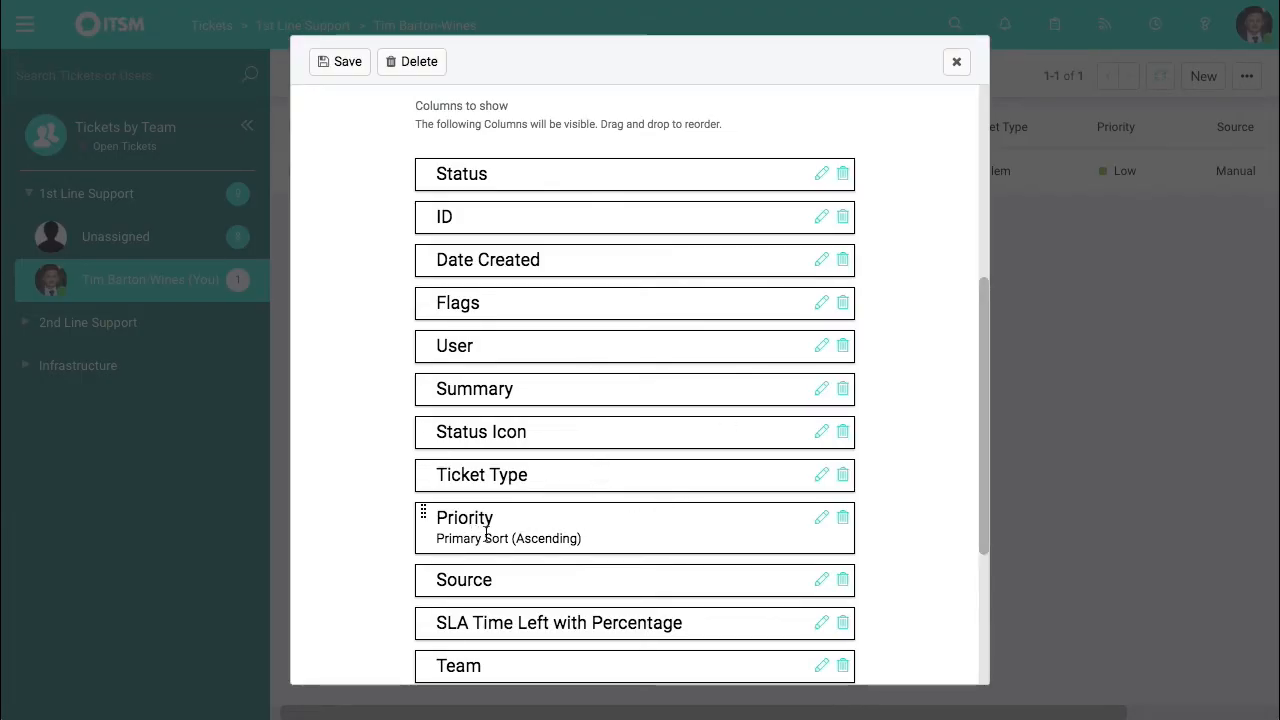
pyautogui.scroll(-3)
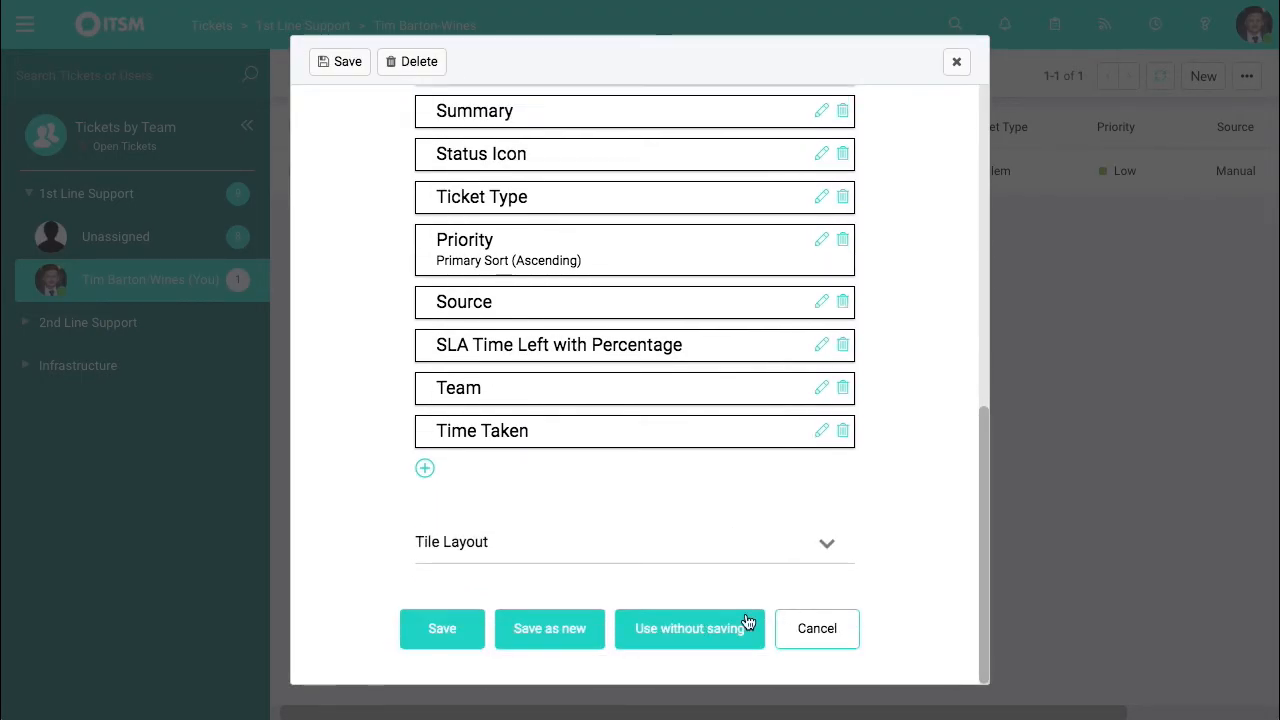
# Apply the edited column profile to the ticket list using Use without saving
pyautogui.click(688, 628)
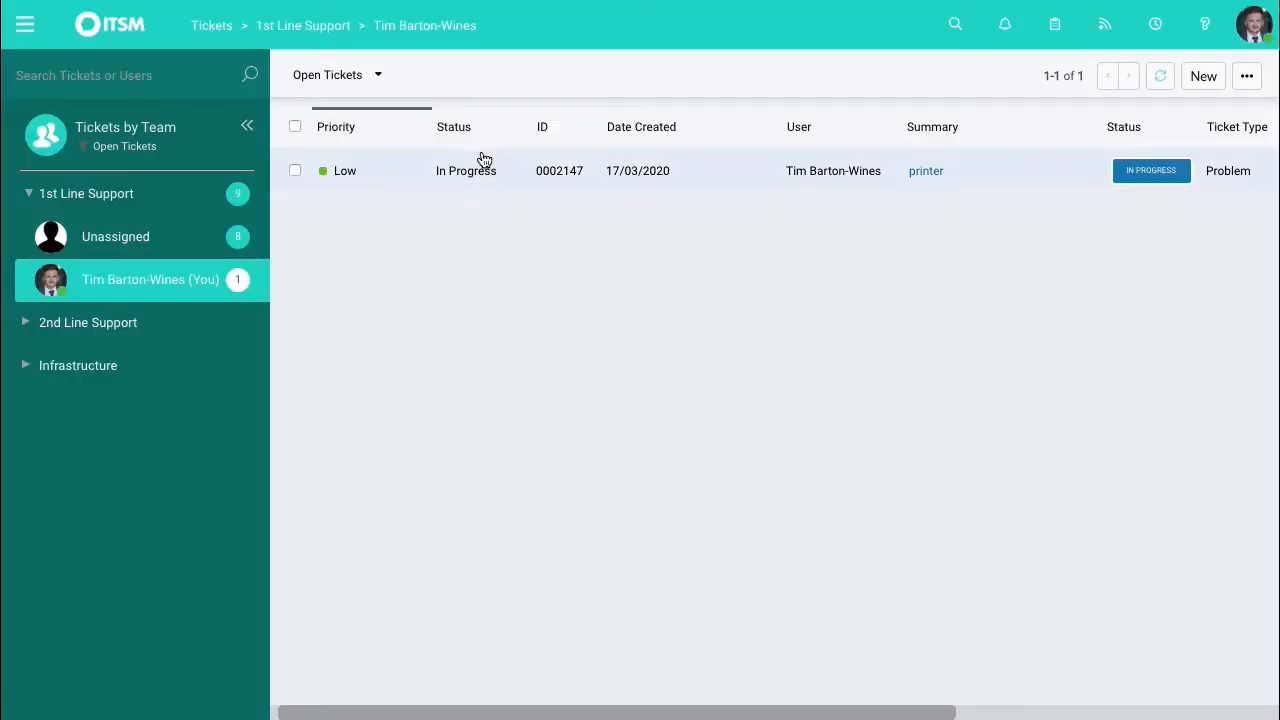
pyautogui.moveTo(371, 182)
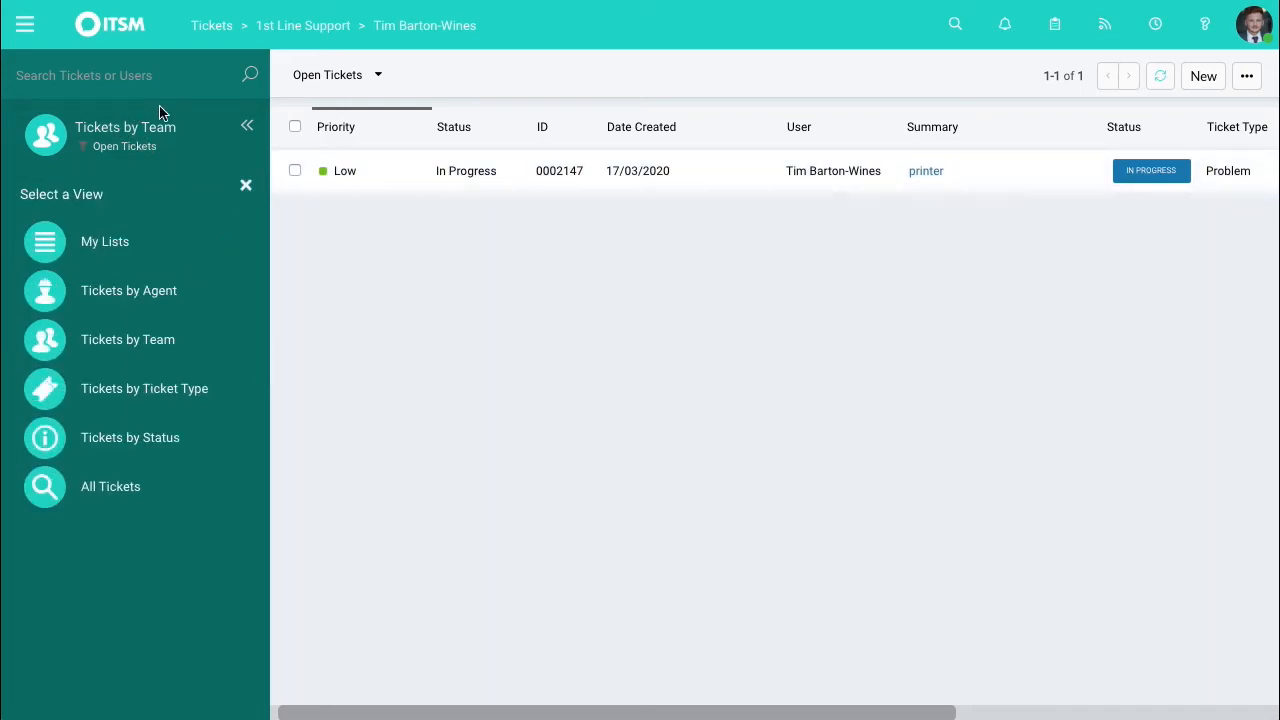
# Switch to Tickets by Agent, then Tickets by Status, showing Awaiting Approval tickets
pyautogui.click(128, 290)
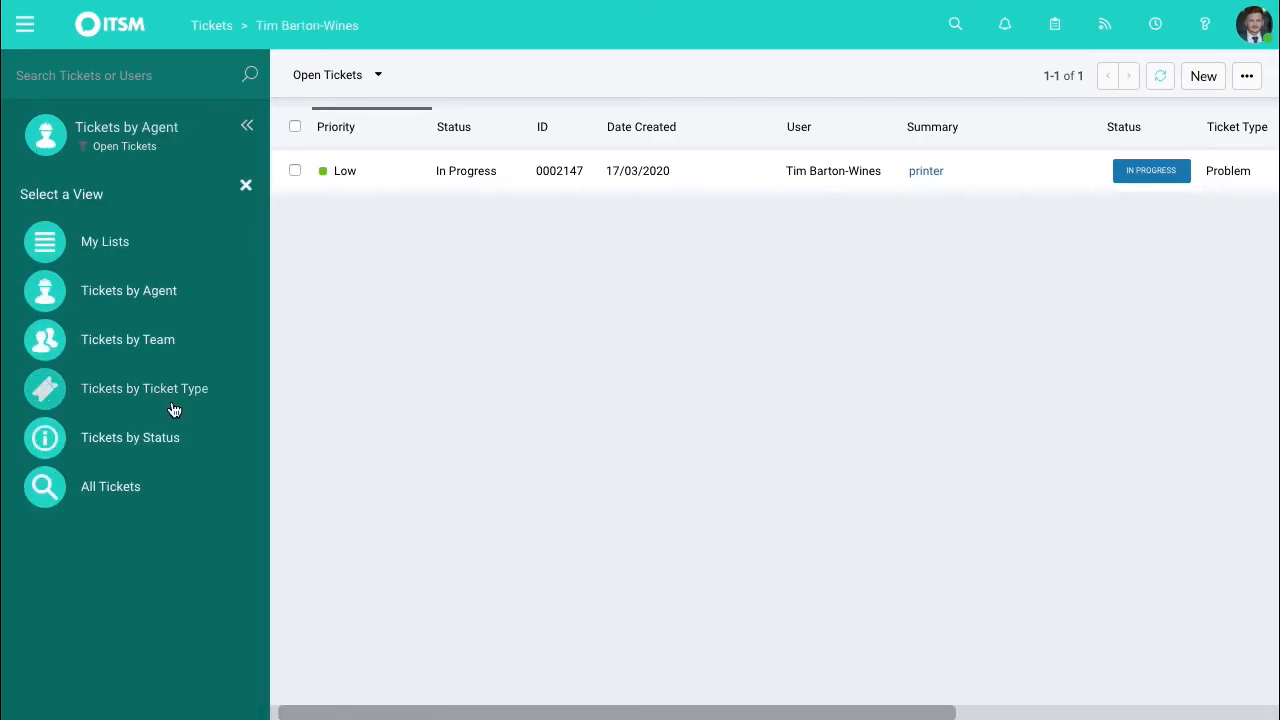
pyautogui.click(144, 388)
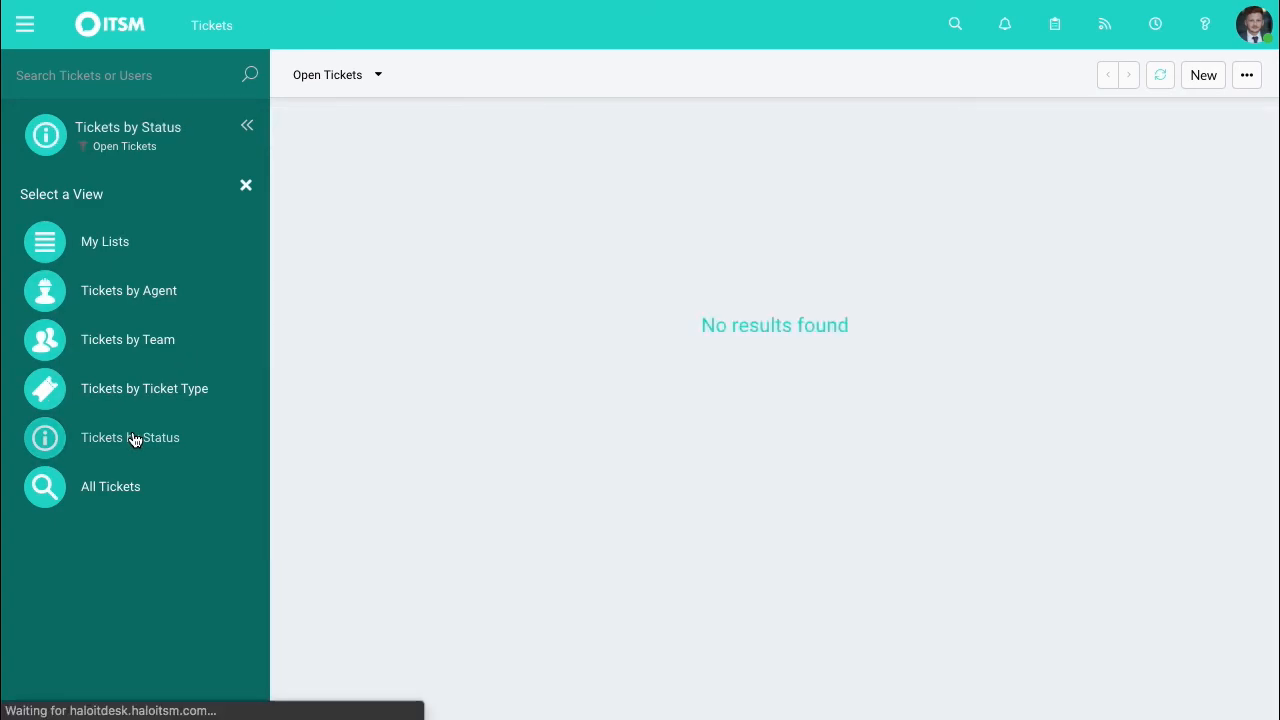
pyautogui.click(130, 437)
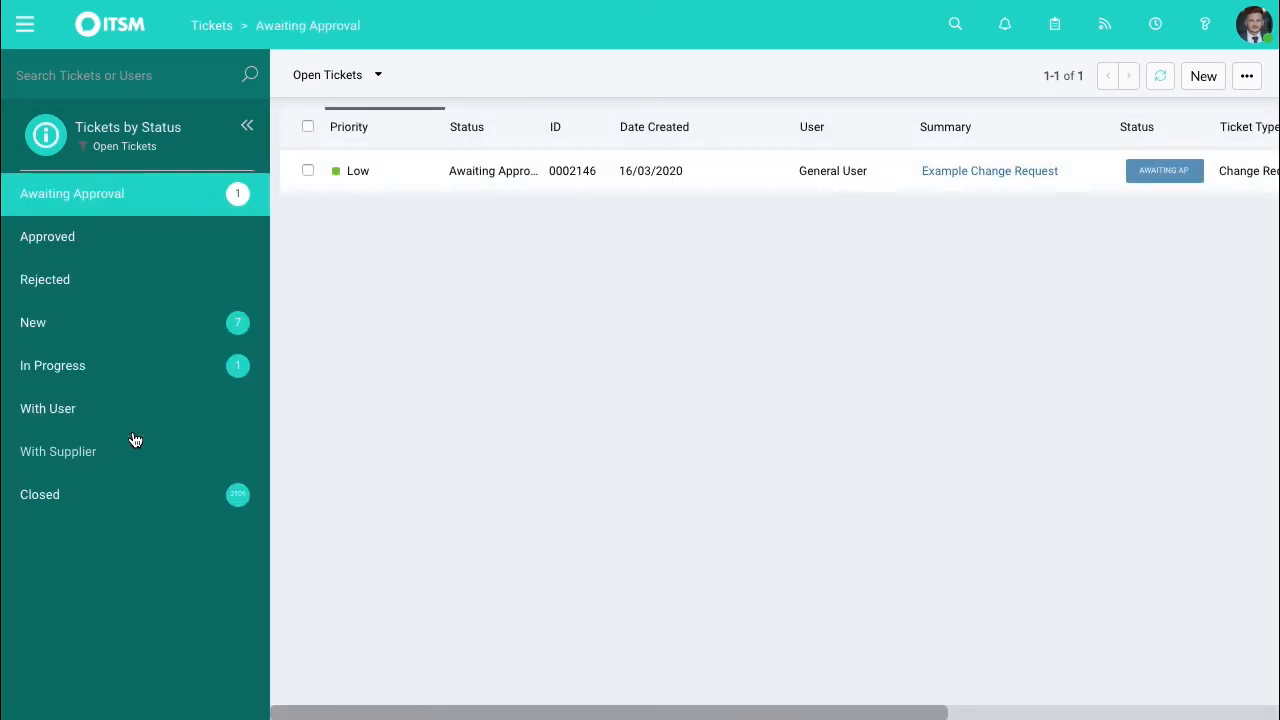